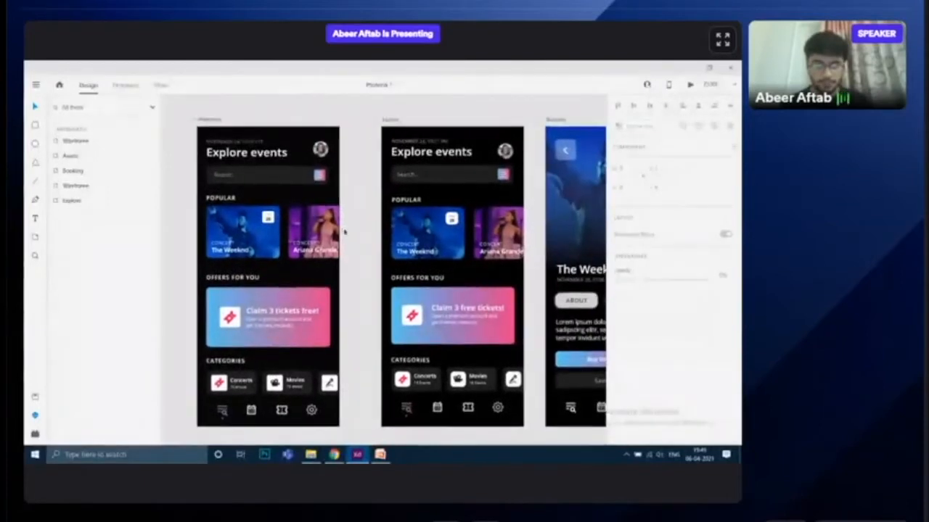
Step: Select the Explore artboard and duplicate it as Explore – 1 beside the original
left_click(269, 276)
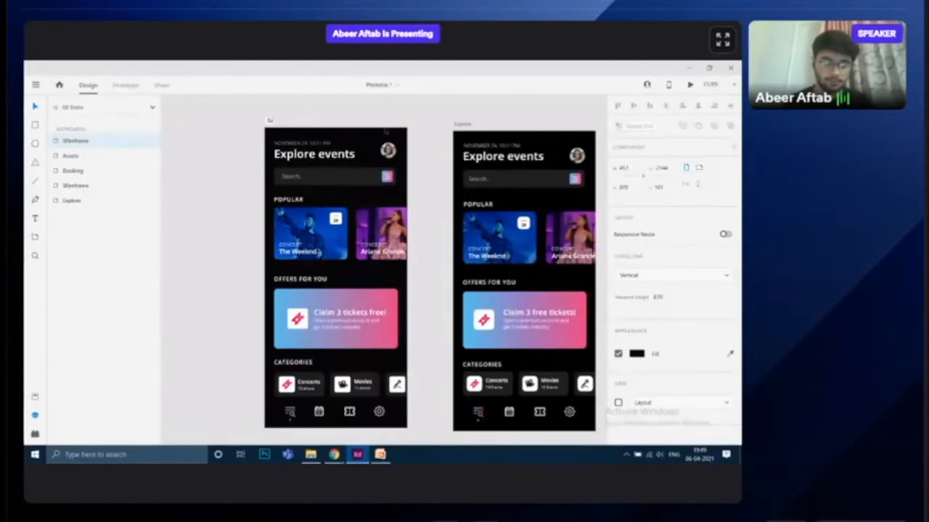
left_click(335, 276)
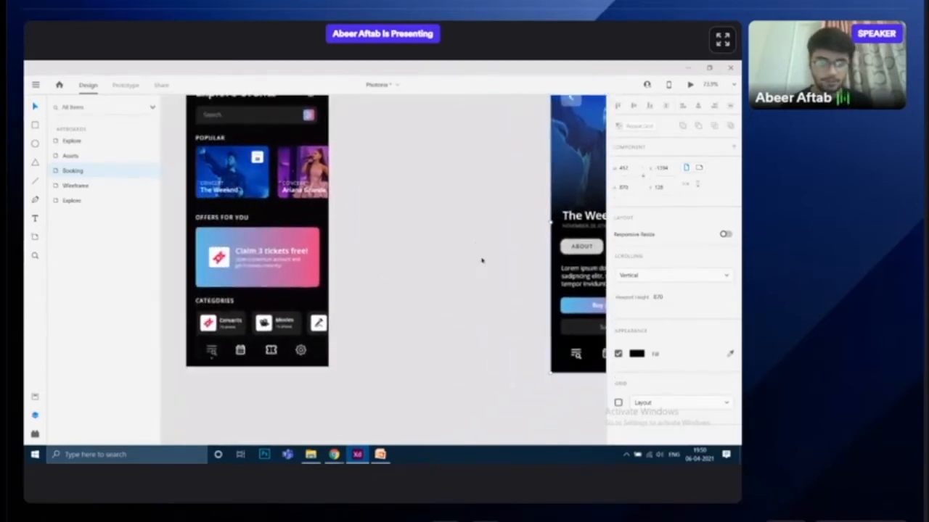
mouse_move(719, 38)
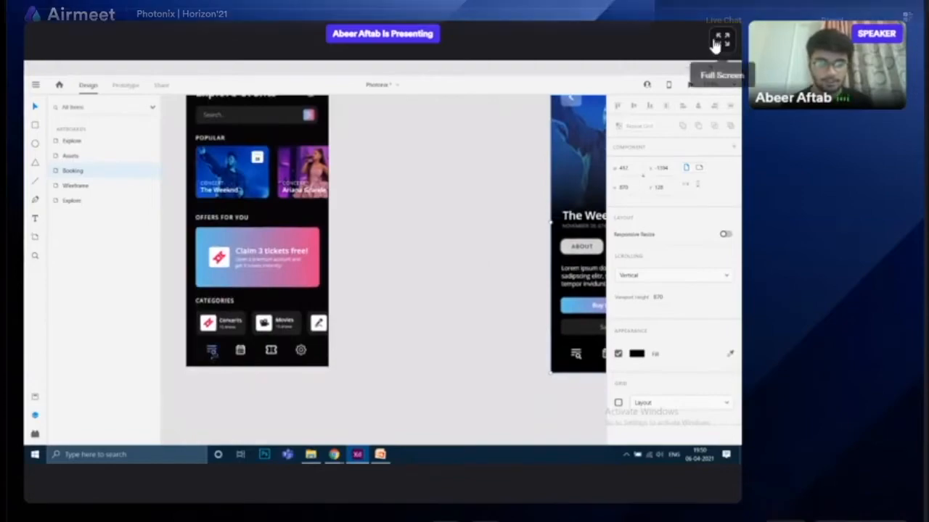
left_click(719, 37)
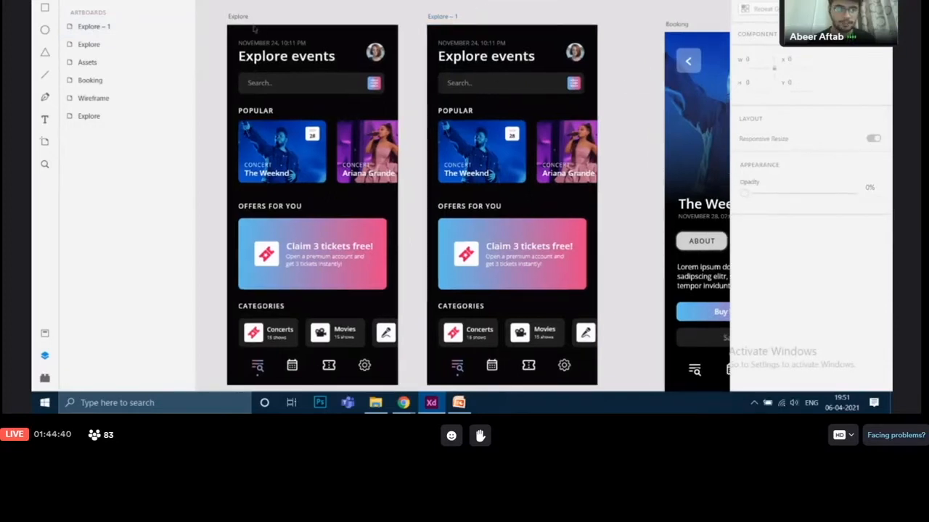
left_click(312, 203)
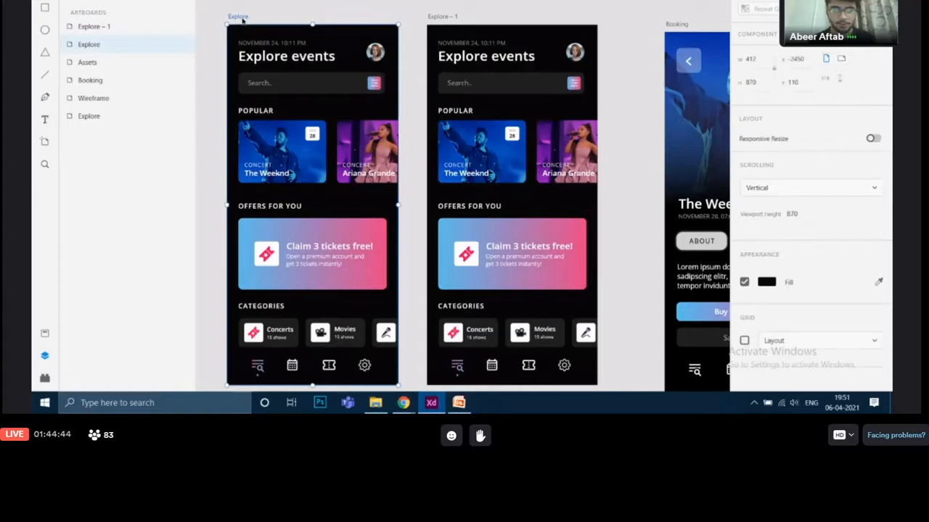
right_click(312, 203)
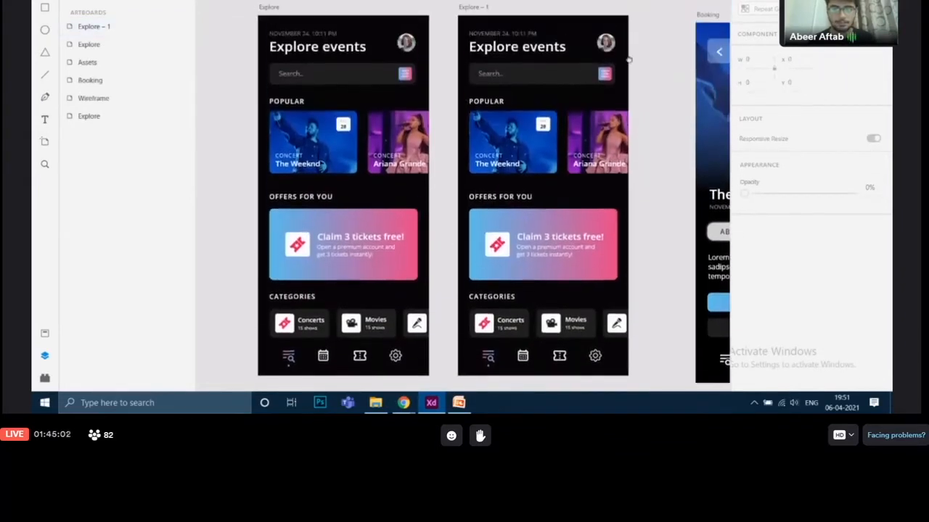
left_click(473, 7)
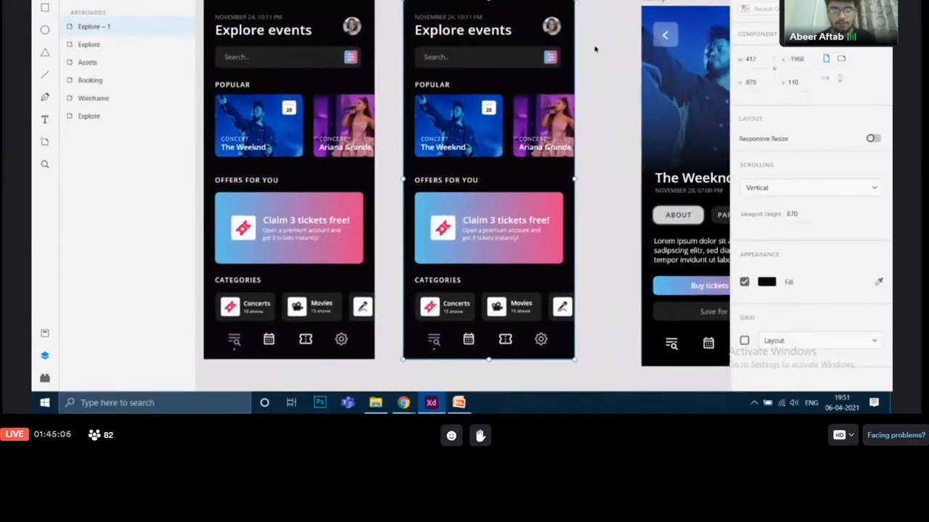
mouse_move(612, 139)
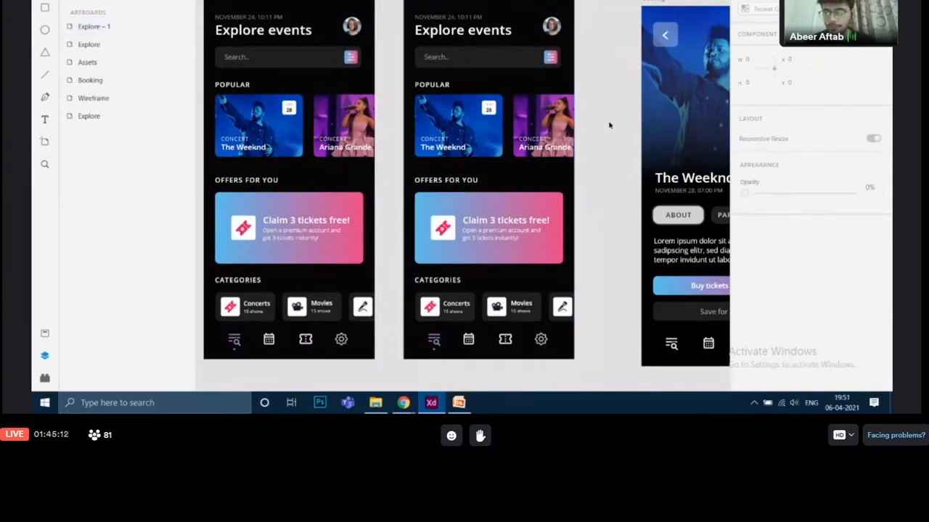
mouse_move(601, 129)
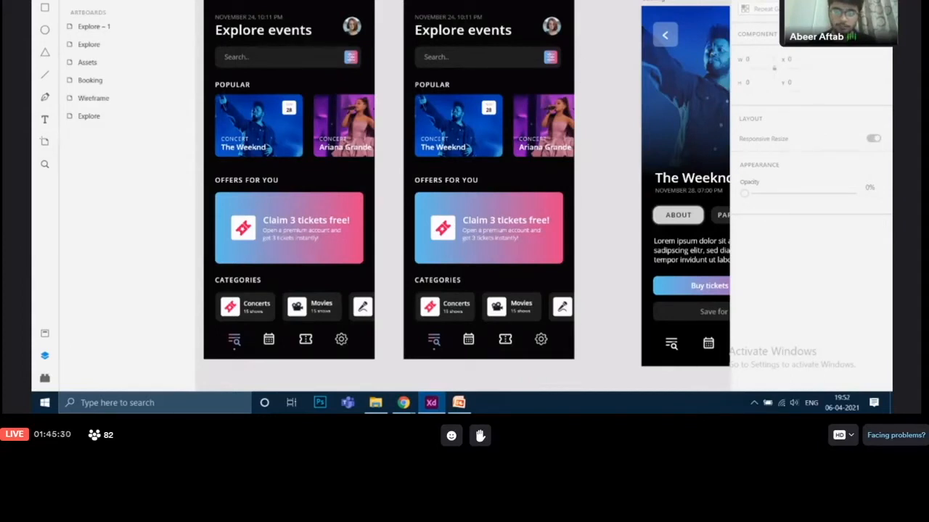
left_click(488, 182)
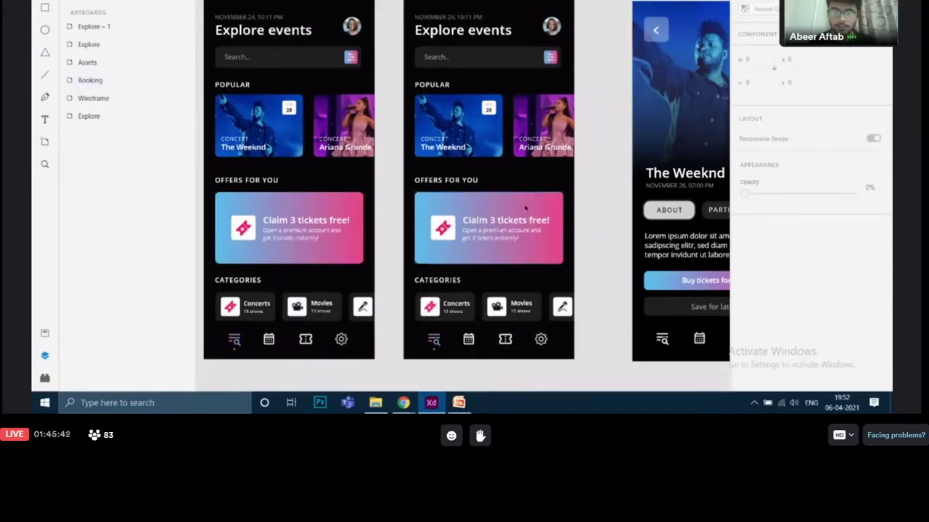
mouse_move(610, 192)
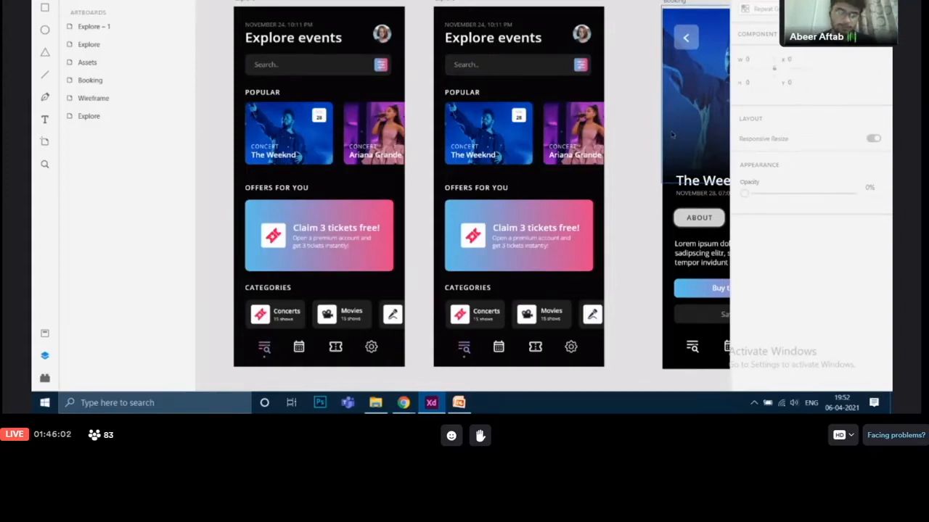
mouse_move(636, 66)
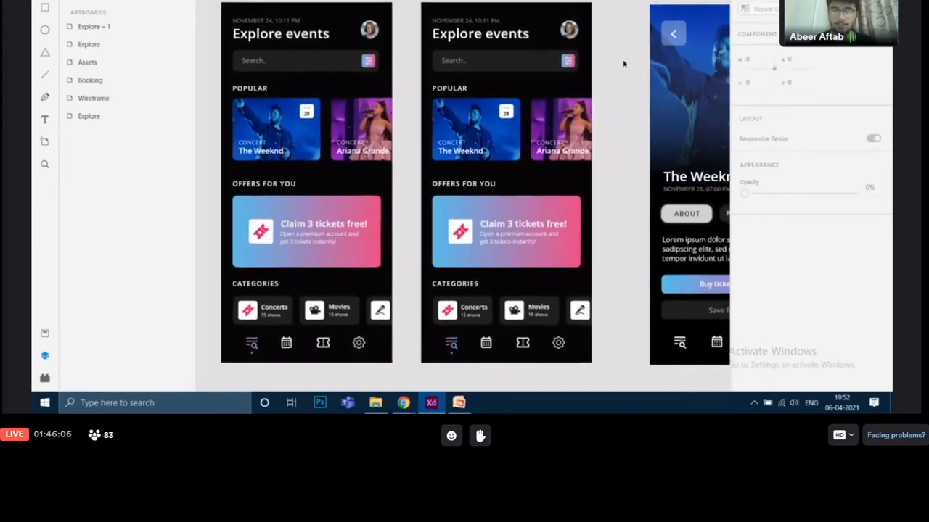
left_click(690, 181)
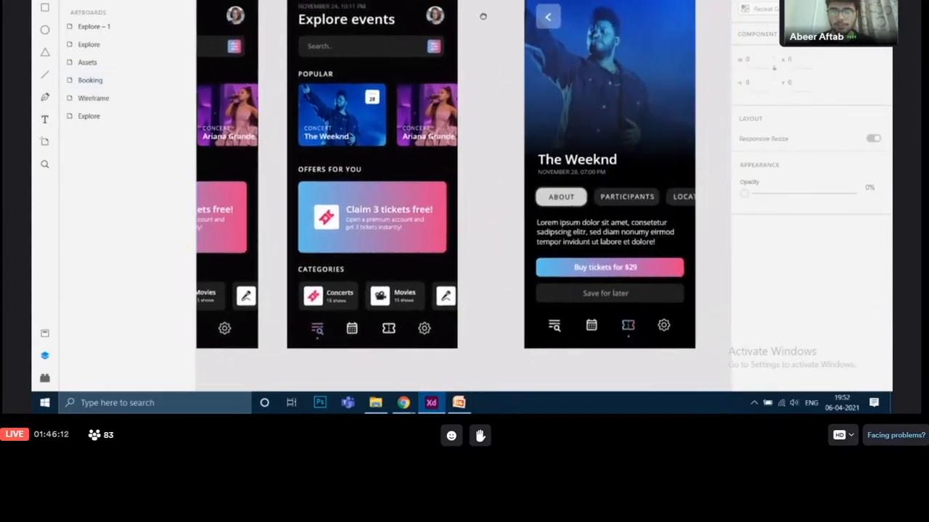
left_click(609, 87)
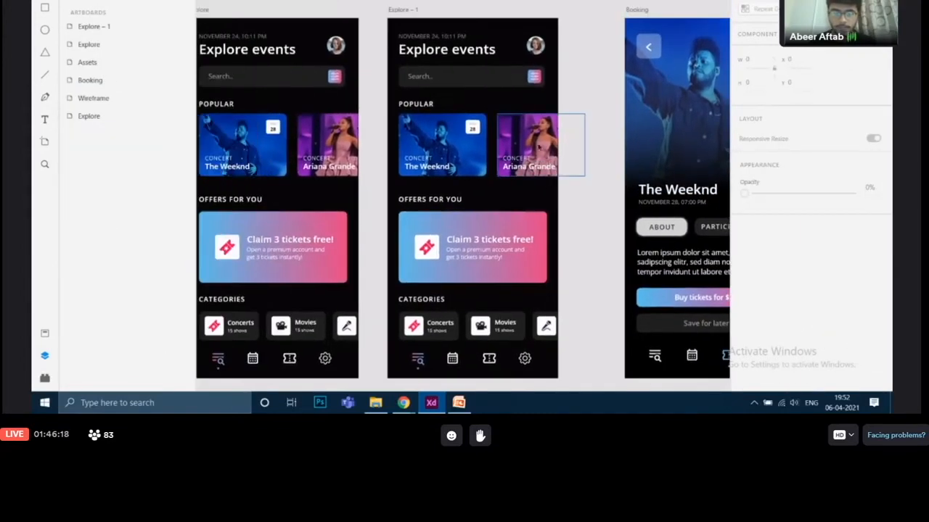
Step: Delete the Ariana Grande card (Mask Group 6) and collapse Layers back to artboards
left_click(528, 145)
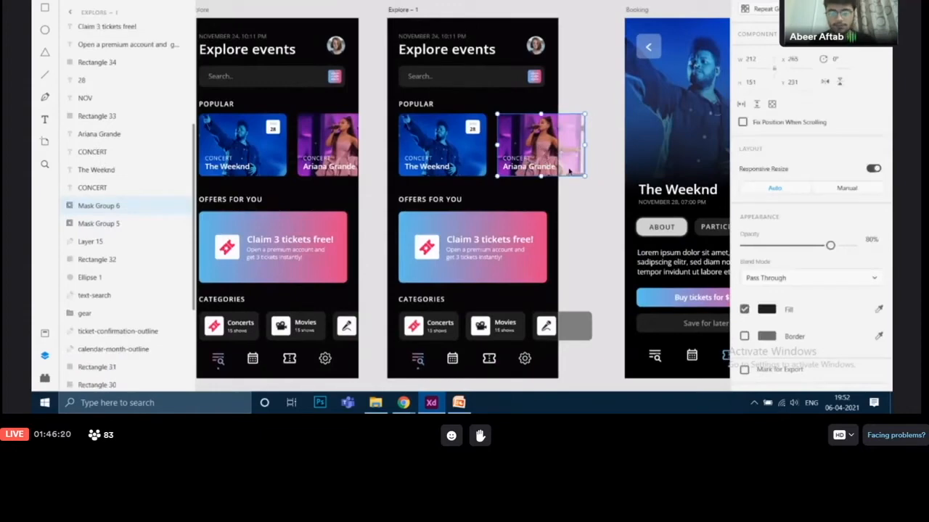
mouse_move(601, 169)
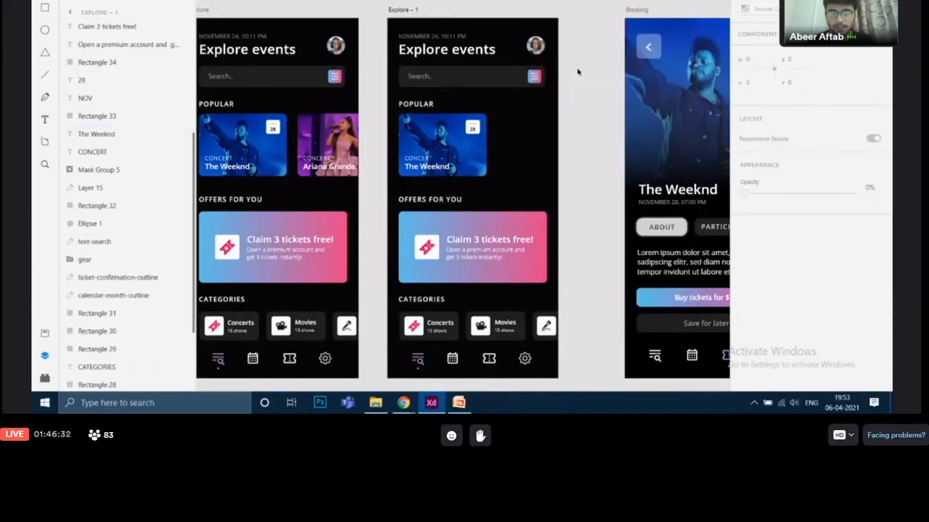
mouse_move(467, 196)
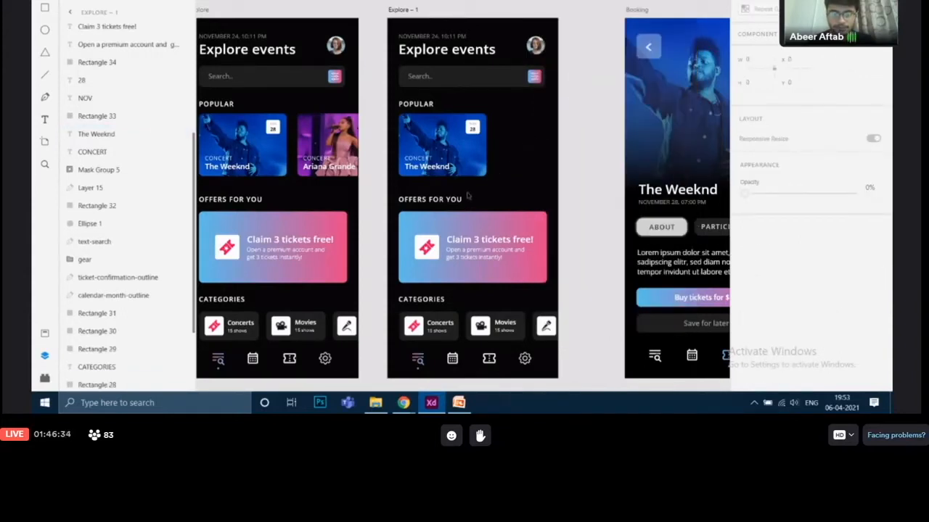
left_click(430, 199)
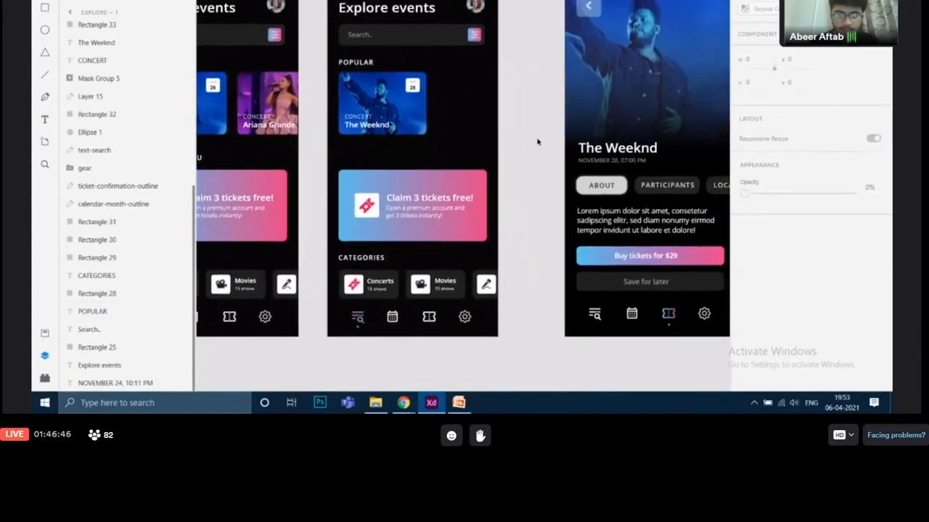
mouse_move(477, 94)
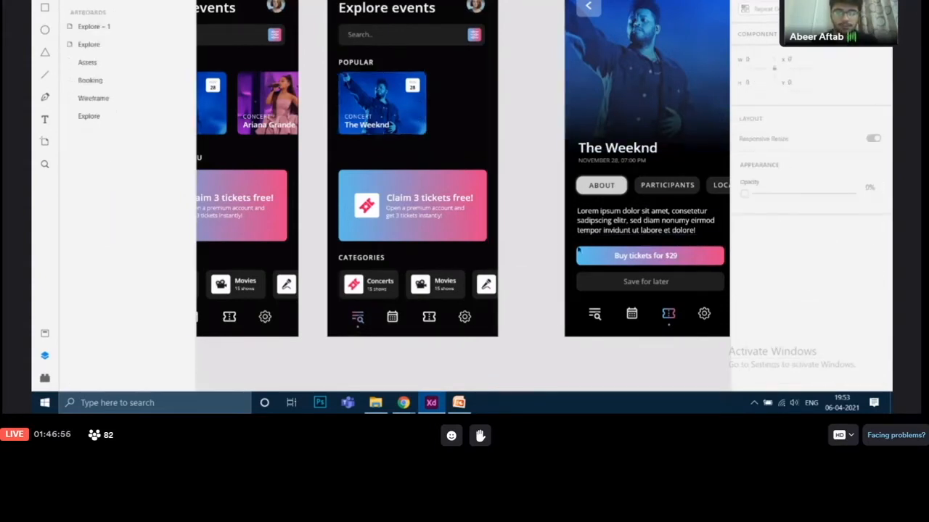
left_click(412, 206)
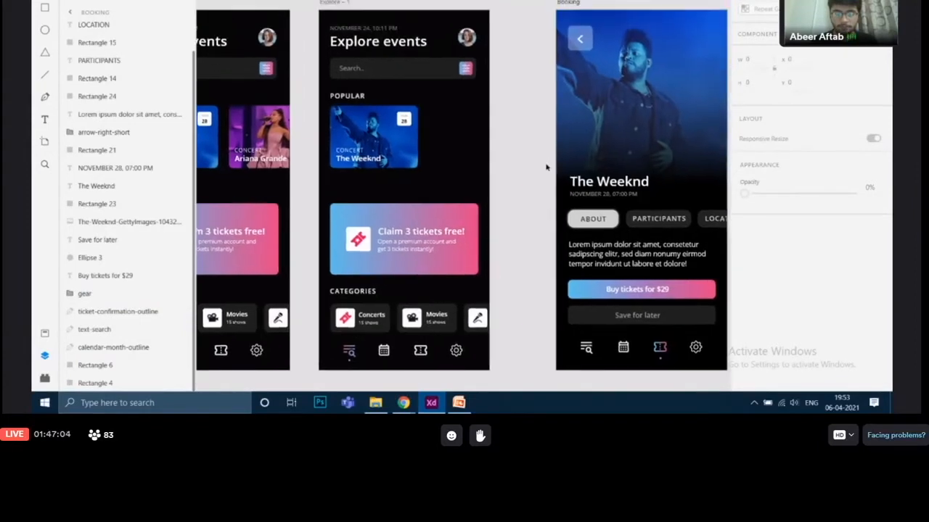
Step: Delete the header, search bar, section labels and category cards from Explore – 1, keeping The Weeknd card
left_click(403, 68)
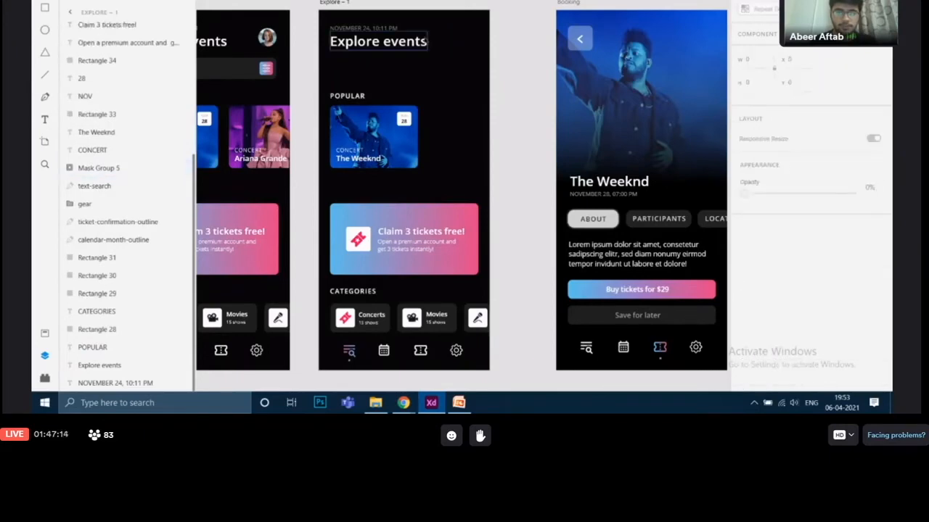
left_click(362, 28)
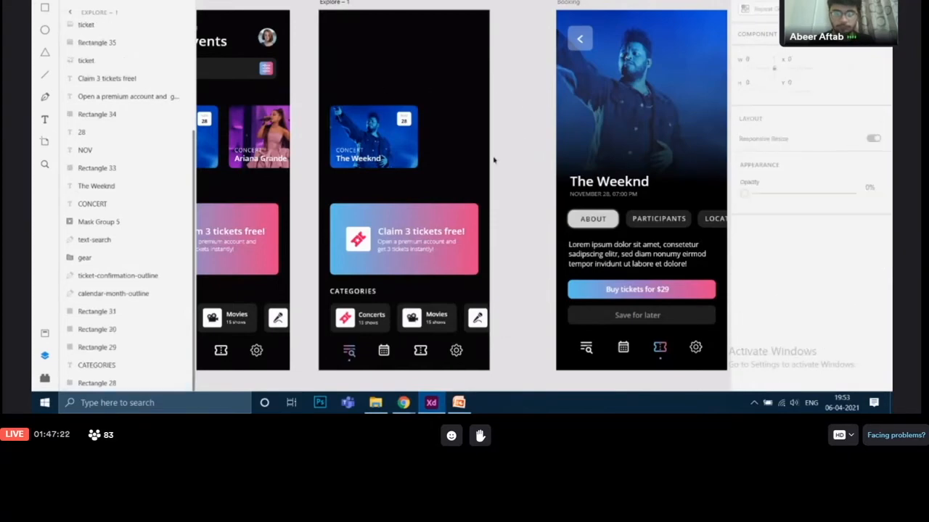
left_click(373, 136)
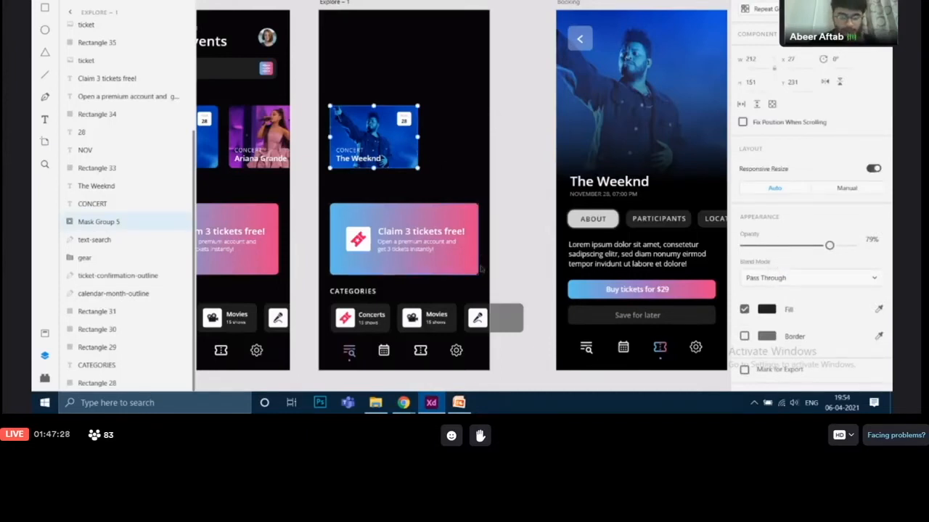
left_click(96, 365)
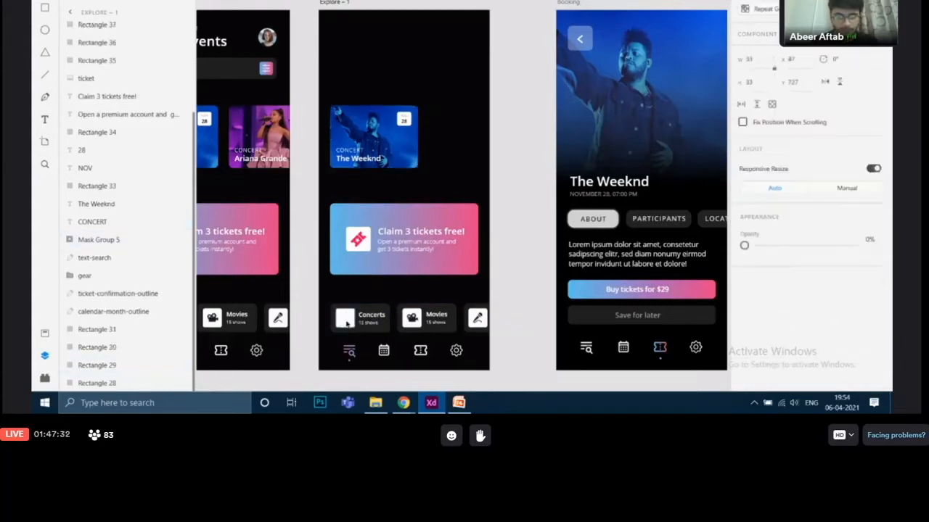
left_click(372, 322)
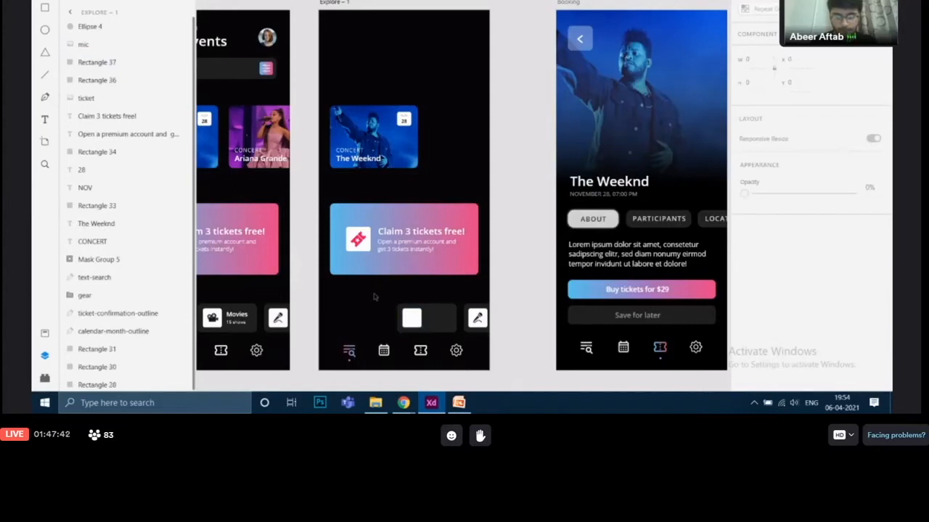
left_click(412, 317)
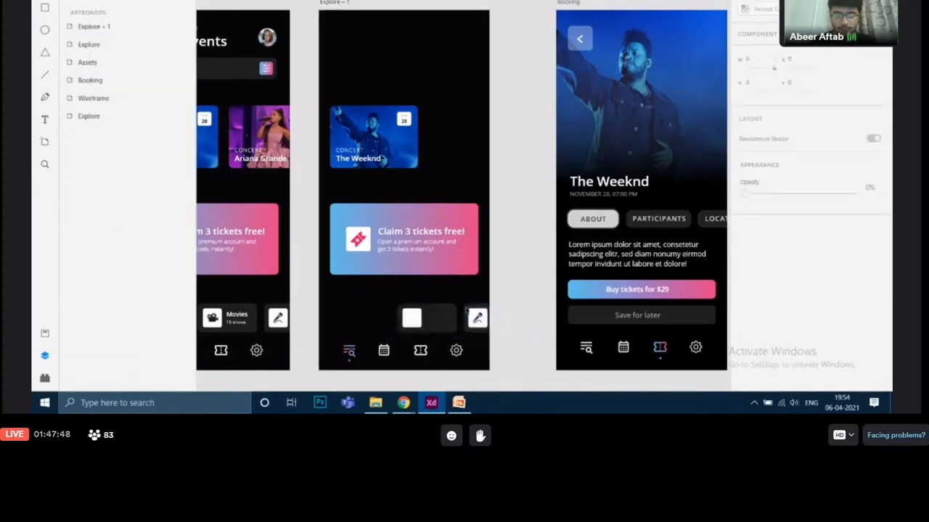
Step: Ungroup Mask Group 5 to free The Weeknd photo, then start stretching it larger
left_click(435, 318)
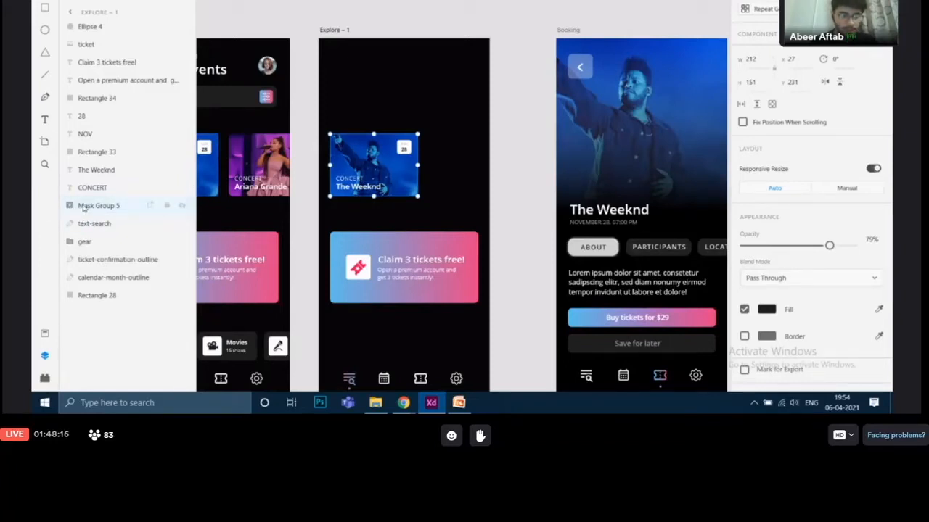
right_click(99, 206)
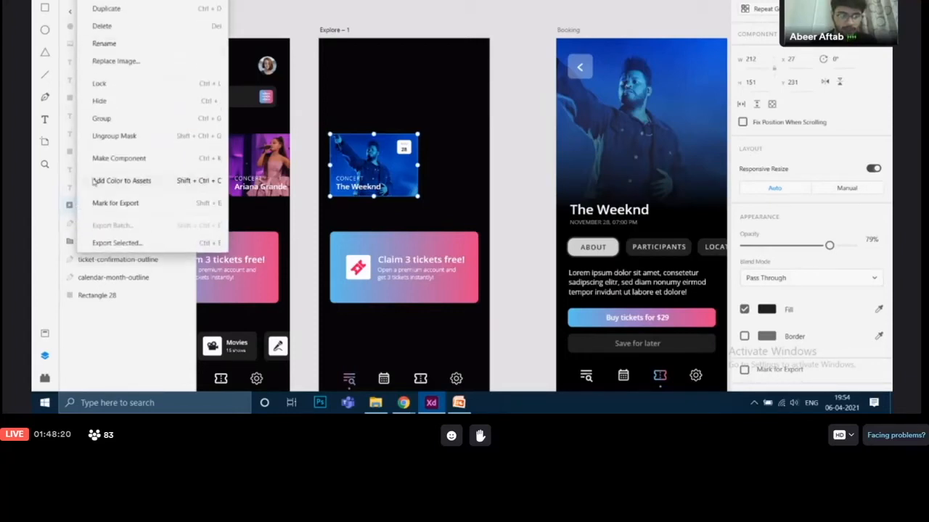
mouse_move(113, 136)
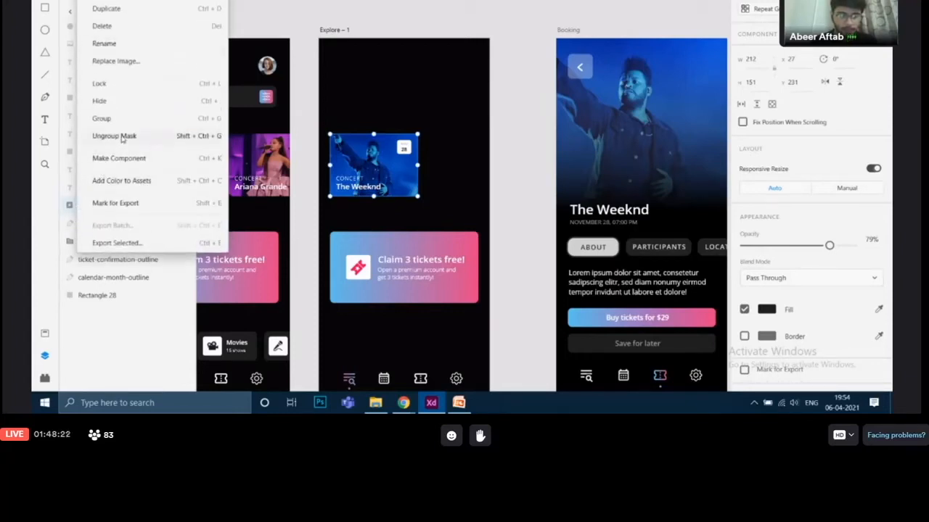
left_click(114, 136)
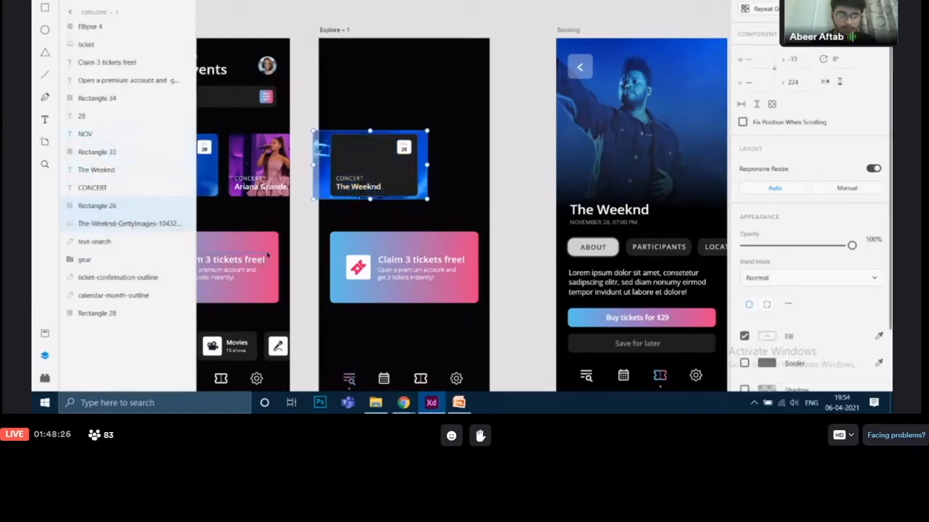
left_click_drag(370, 165, 404, 158)
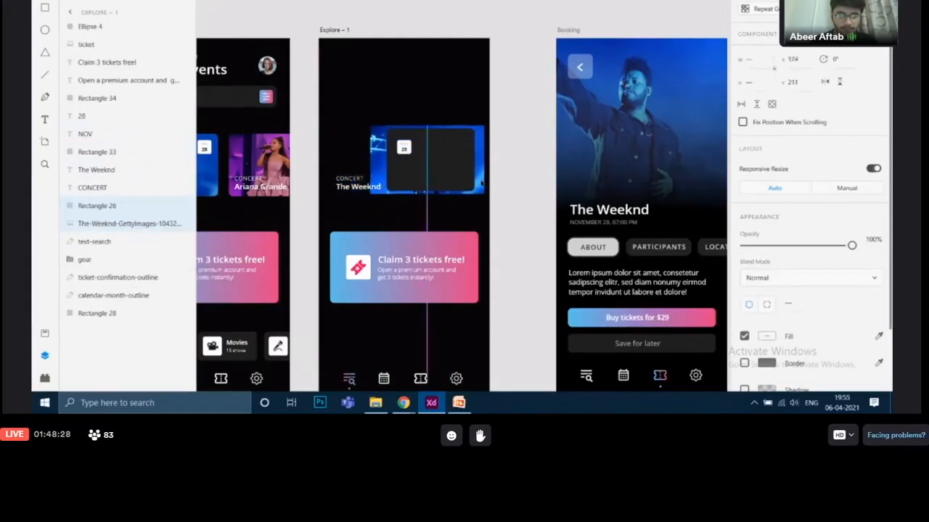
left_click_drag(403, 158, 404, 113)
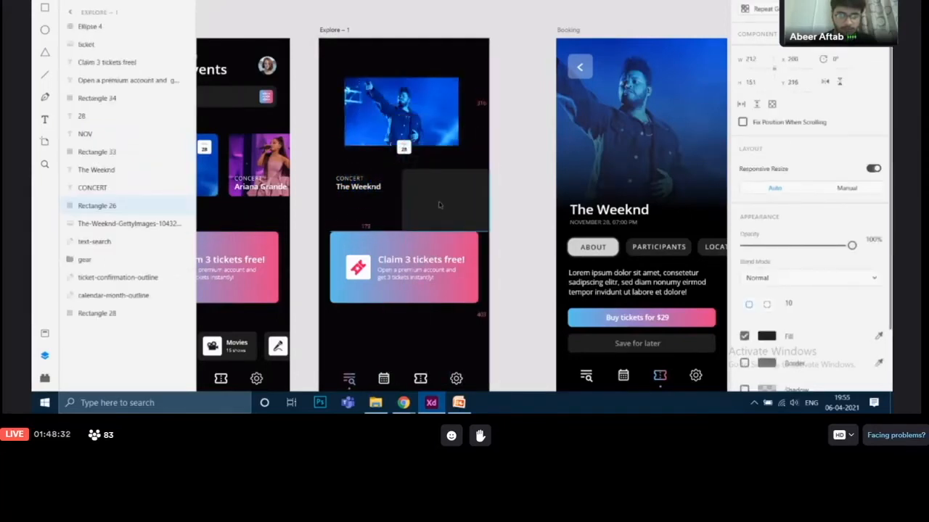
Step: Drag Rectangle 26 down below the Claim 3 tickets card, then reselect the Weeknd photo
left_click(438, 204)
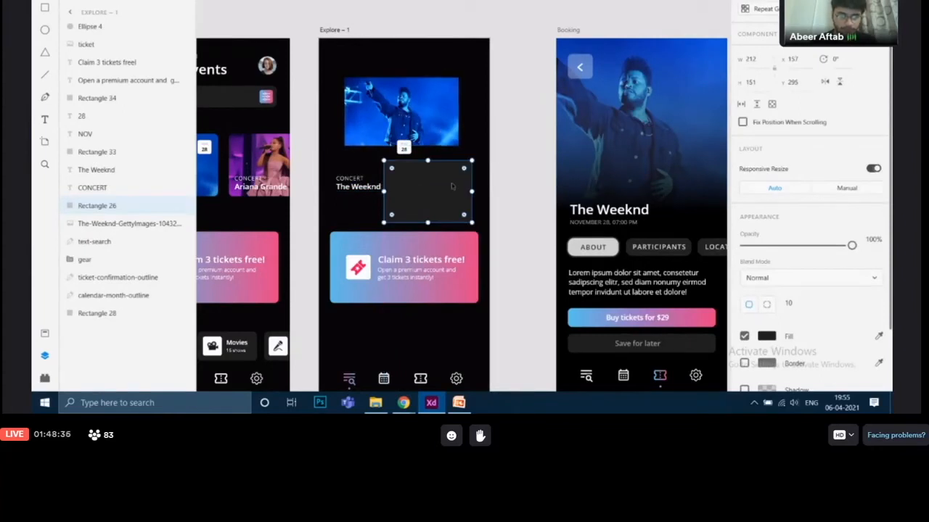
mouse_move(444, 193)
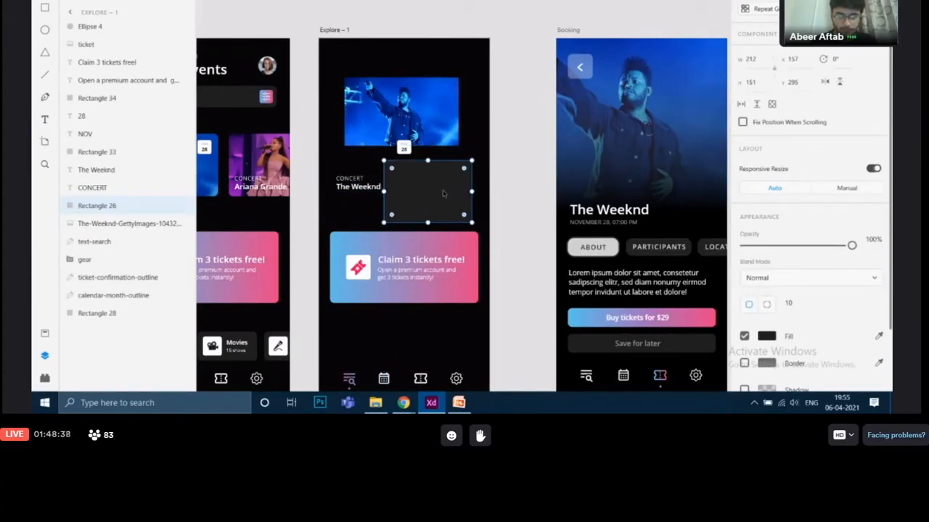
left_click_drag(428, 191, 421, 334)
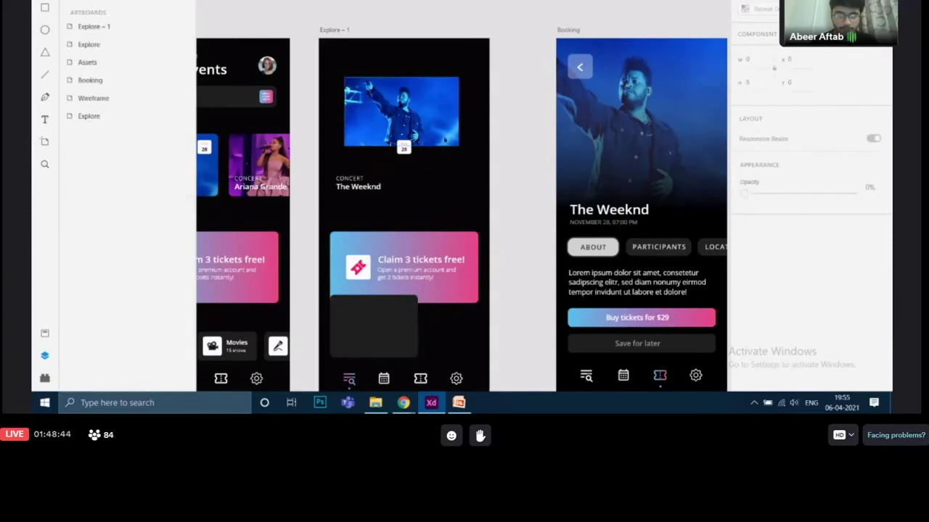
left_click(401, 113)
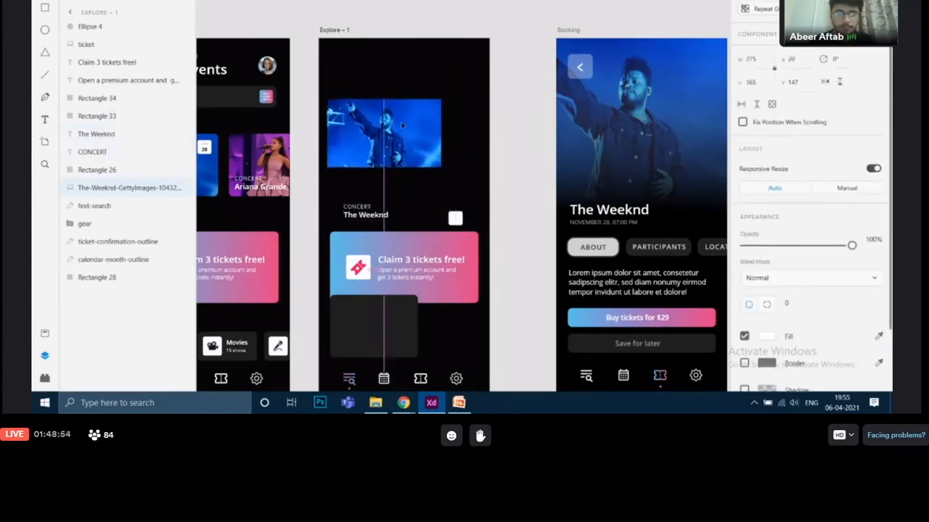
Step: Scale the Weeknd photo up to cover the artboard's upper half and reposition the CONCERT label
left_click_drag(385, 133, 360, 73)
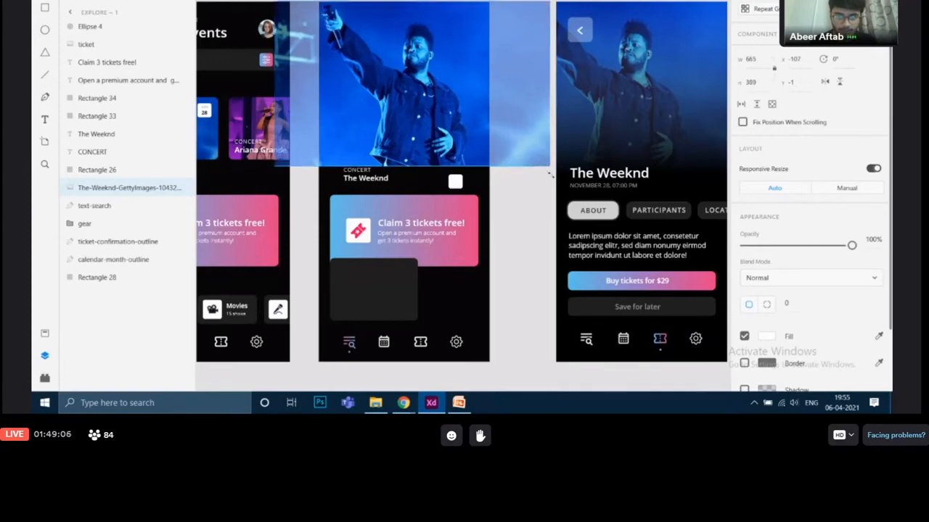
left_click(412, 87)
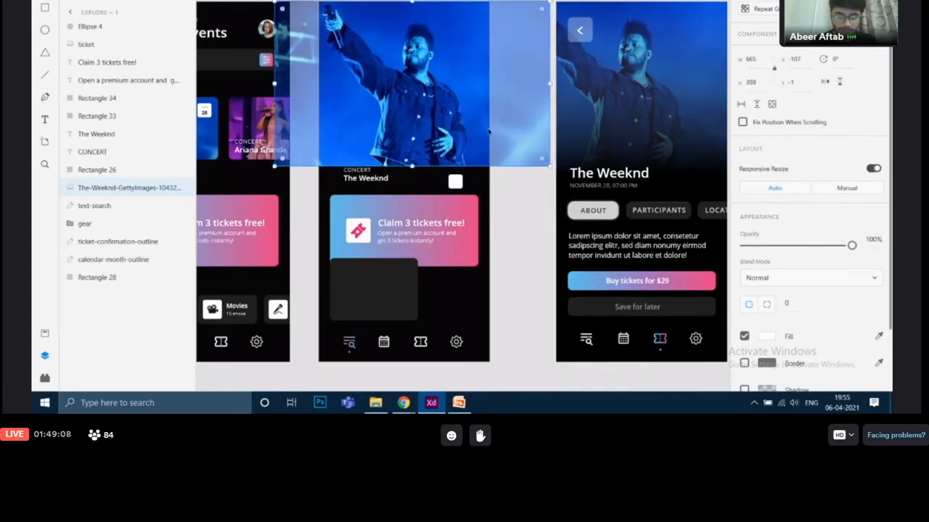
left_click(365, 177)
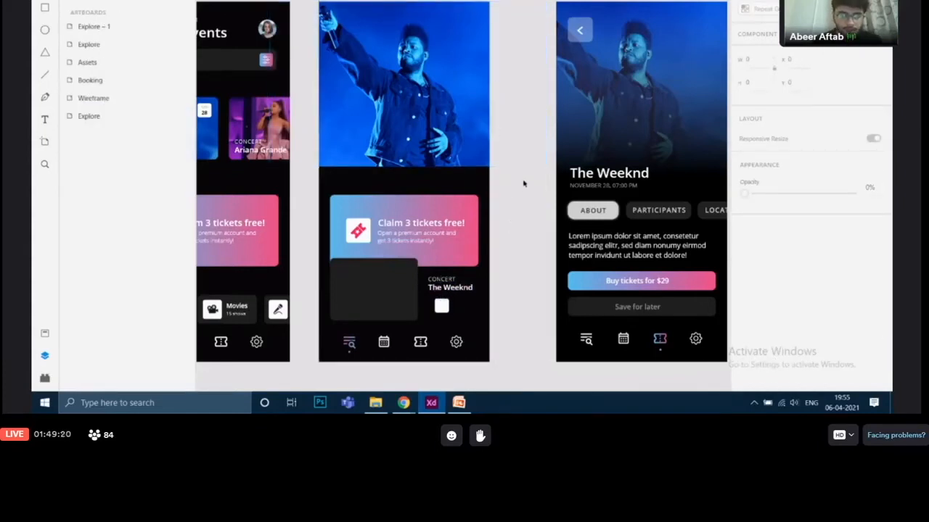
mouse_move(511, 189)
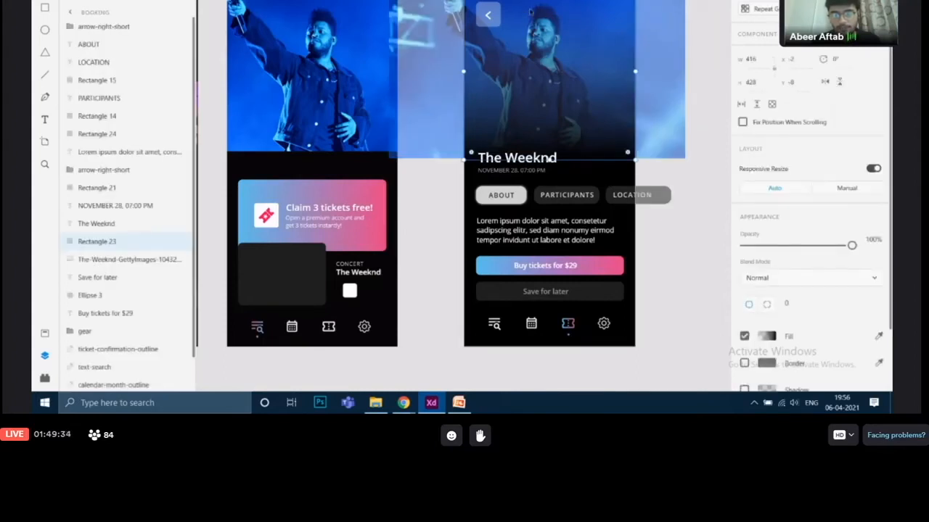
mouse_move(579, 142)
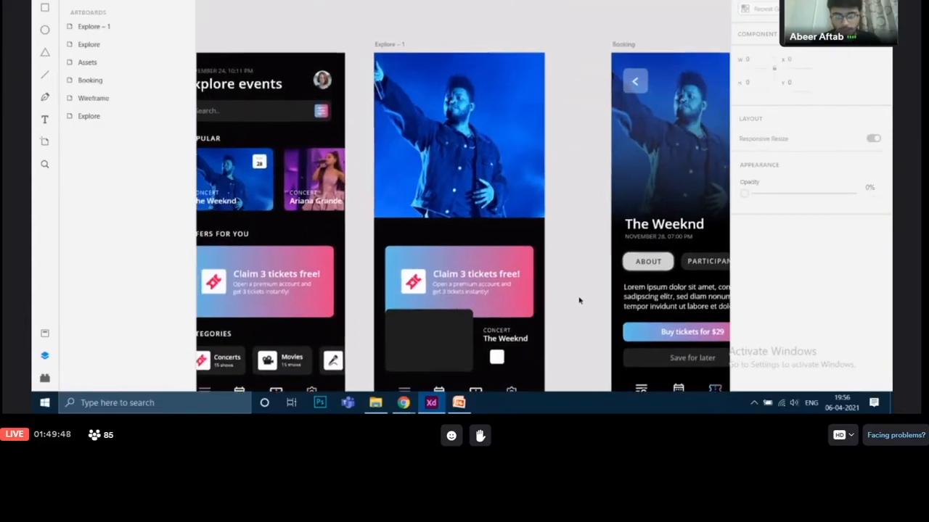
scroll("up", 3)
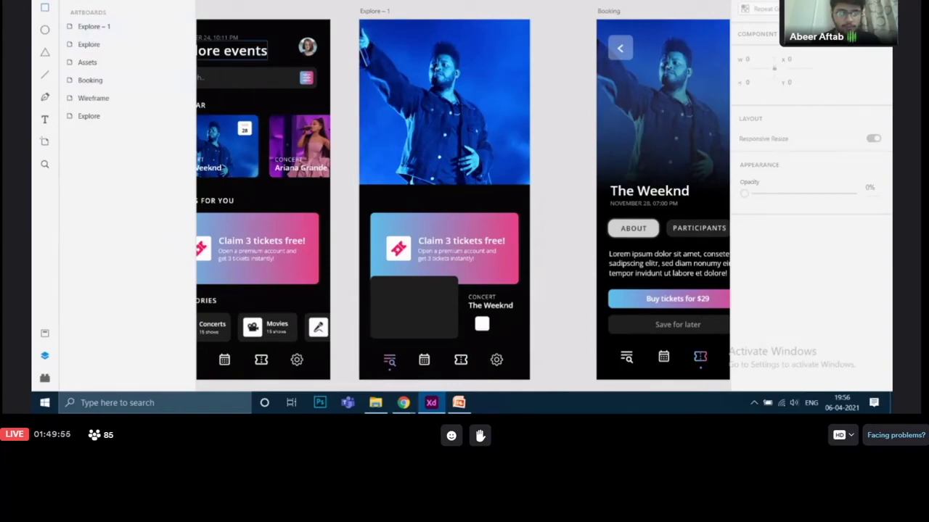
mouse_move(44, 8)
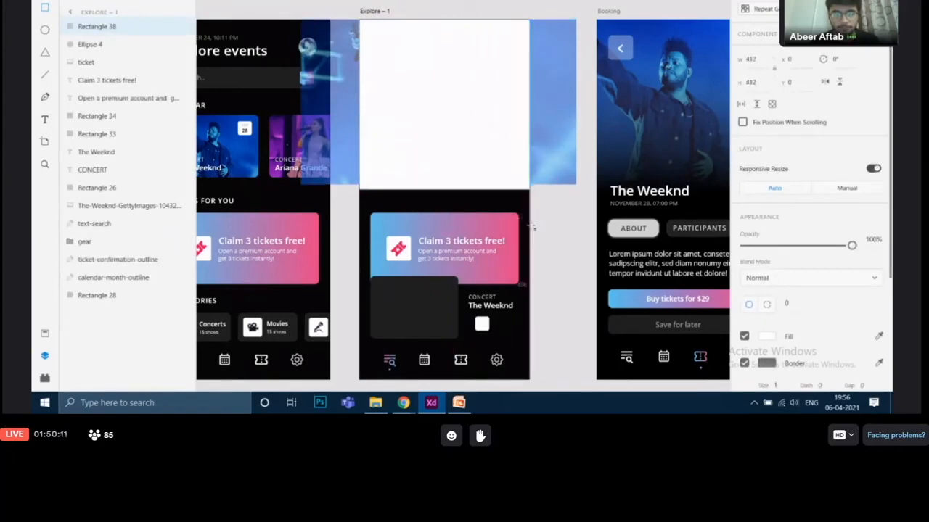
Step: Draw a white rectangle over the photo area at the top of Explore – 1
left_click(444, 104)
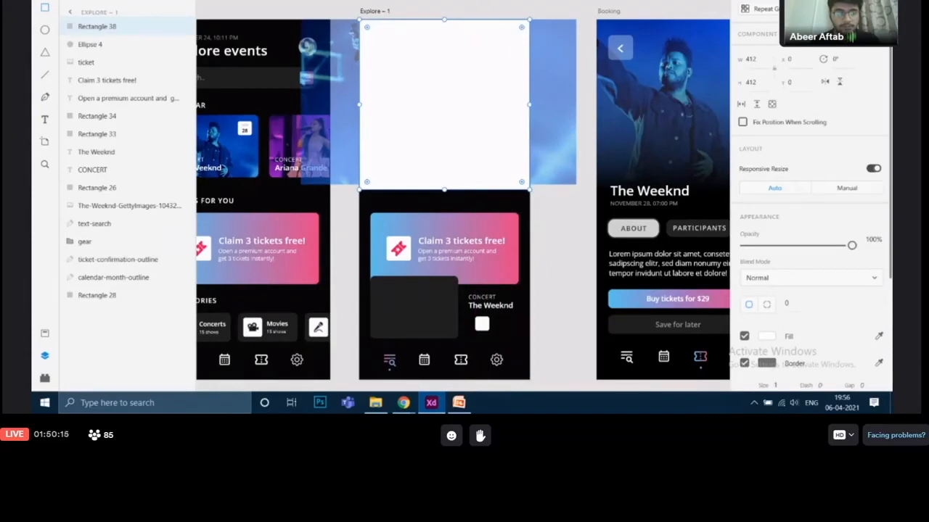
mouse_move(410, 98)
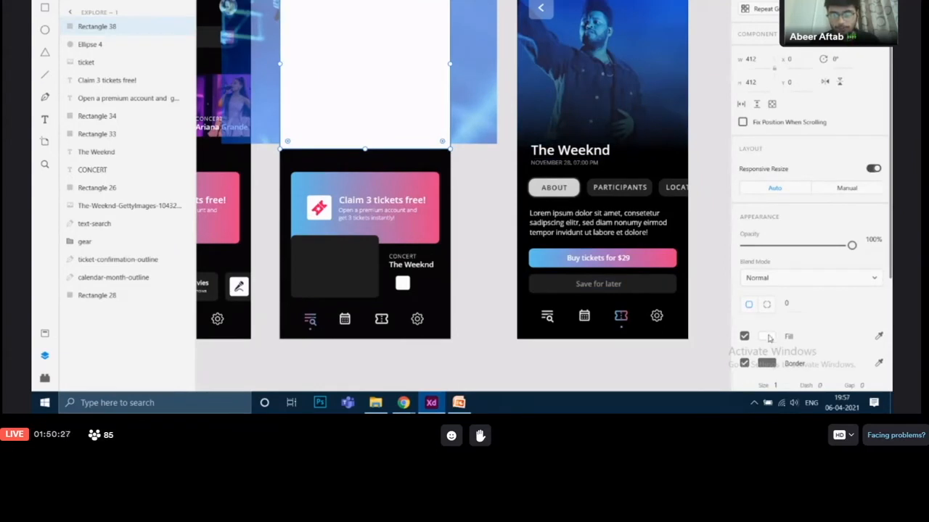
Step: Change the rectangle's fill from Solid Color to Linear Gradient
left_click(766, 336)
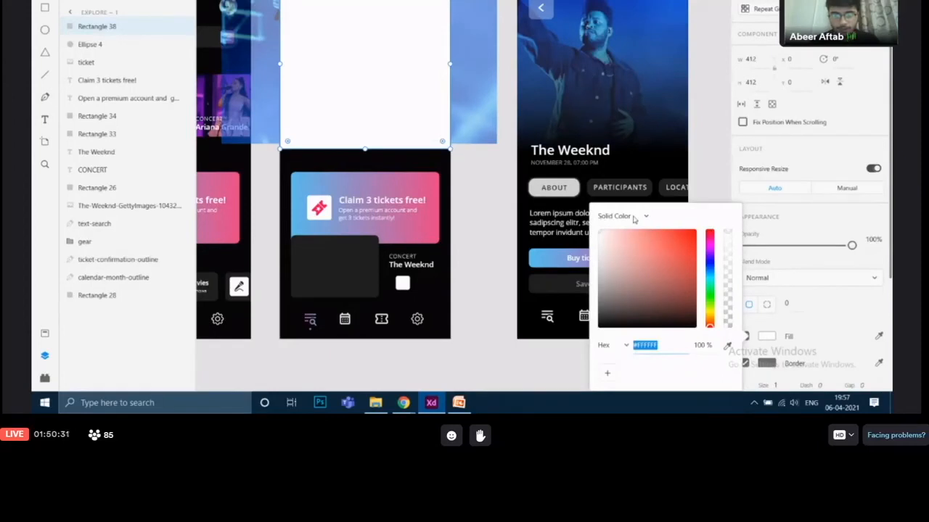
left_click(623, 216)
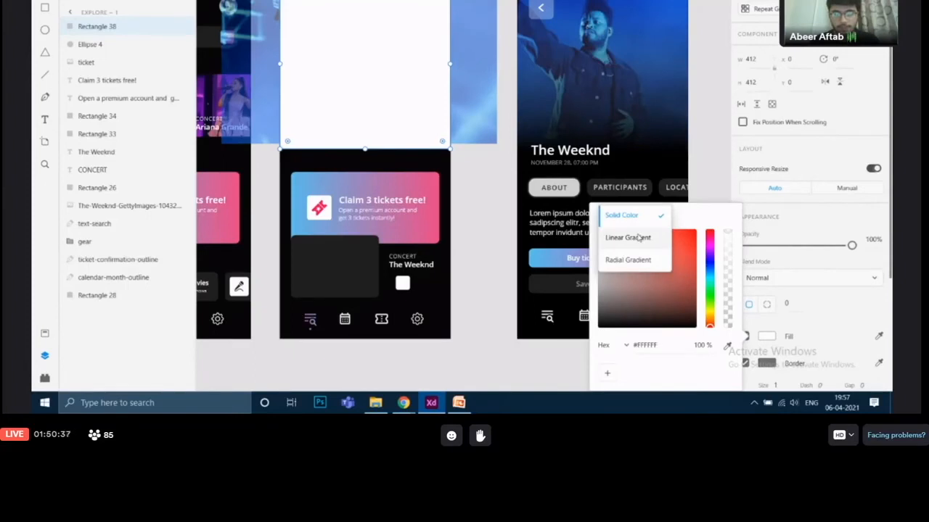
left_click(629, 238)
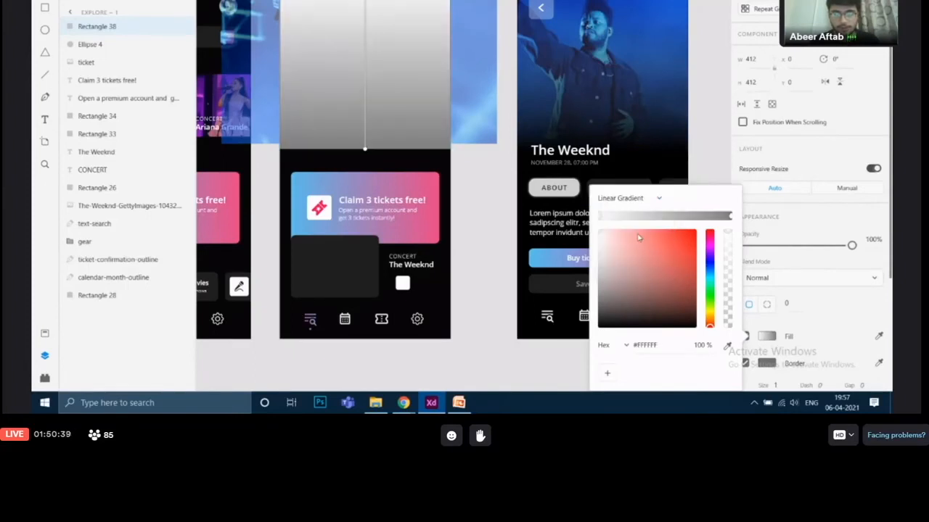
mouse_move(363, 16)
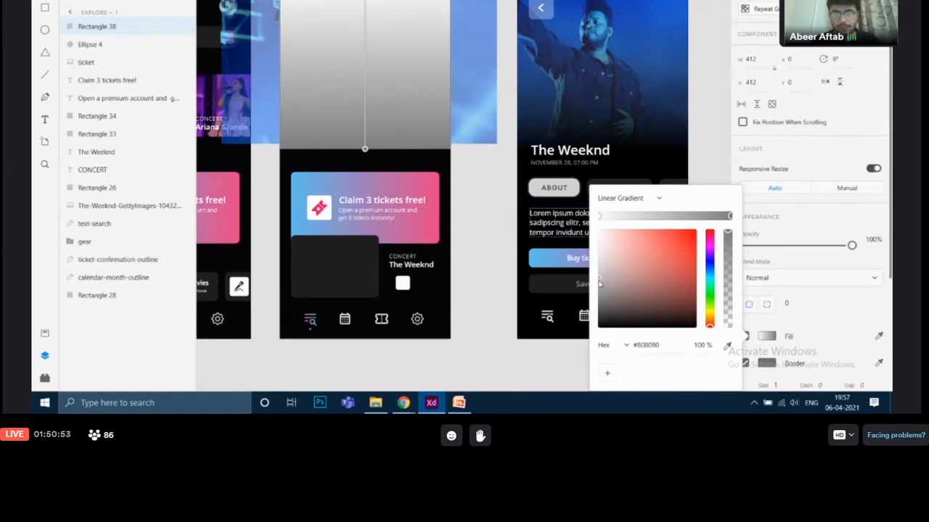
Step: Adjust the gradient stop colour from grey through red down to black
left_click(607, 269)
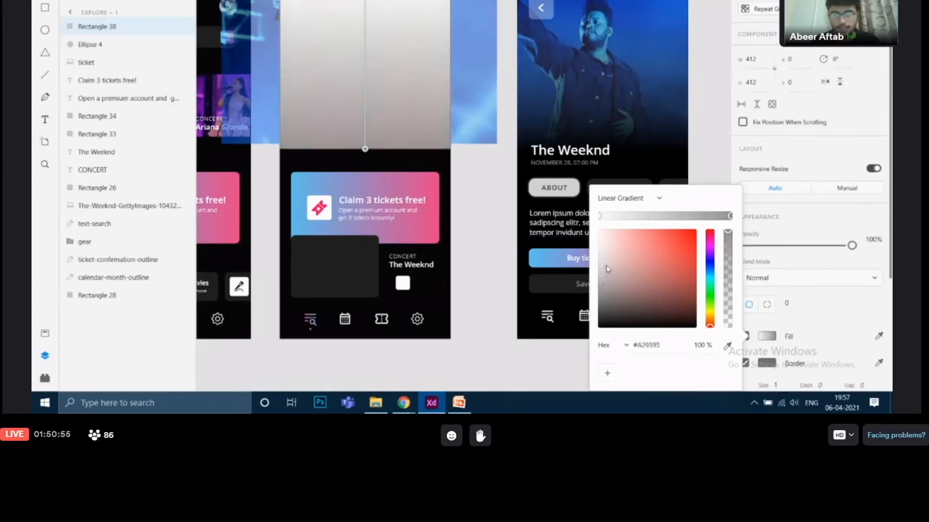
left_click(679, 245)
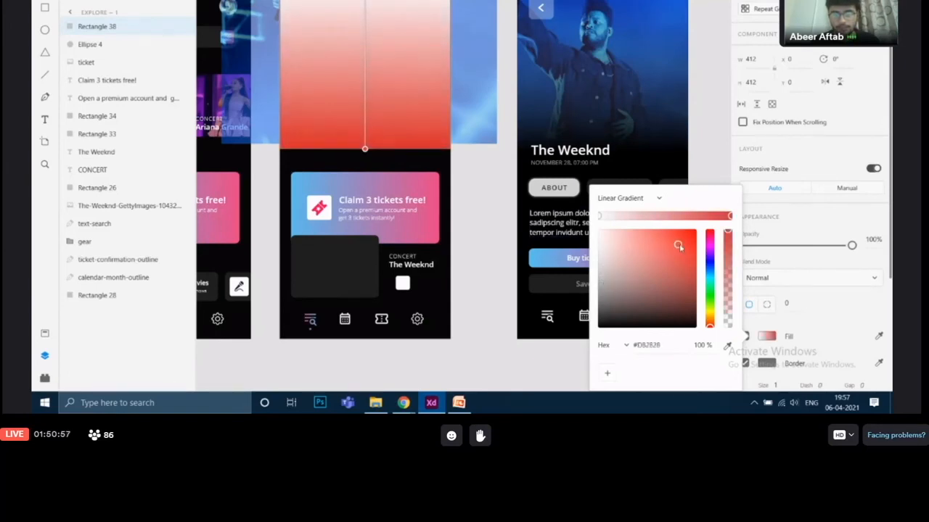
left_click_drag(679, 245, 647, 258)
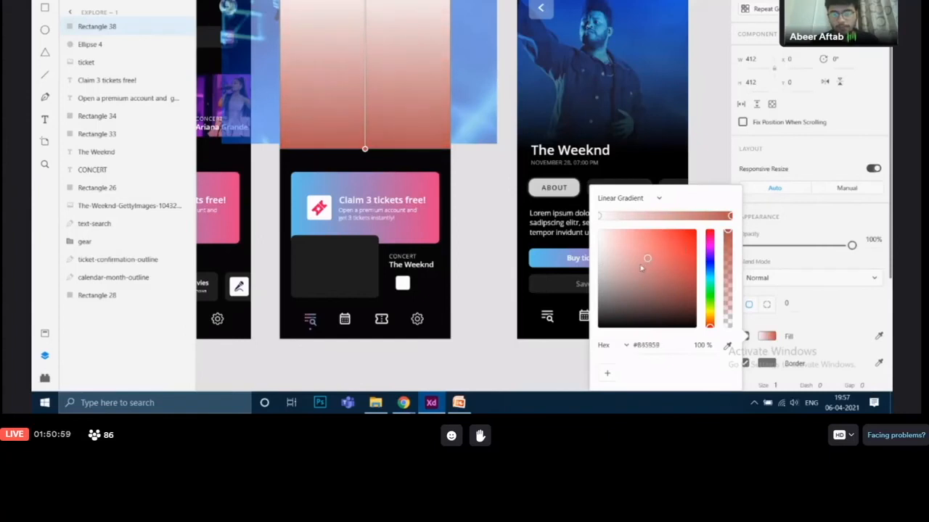
left_click_drag(647, 267, 616, 303)
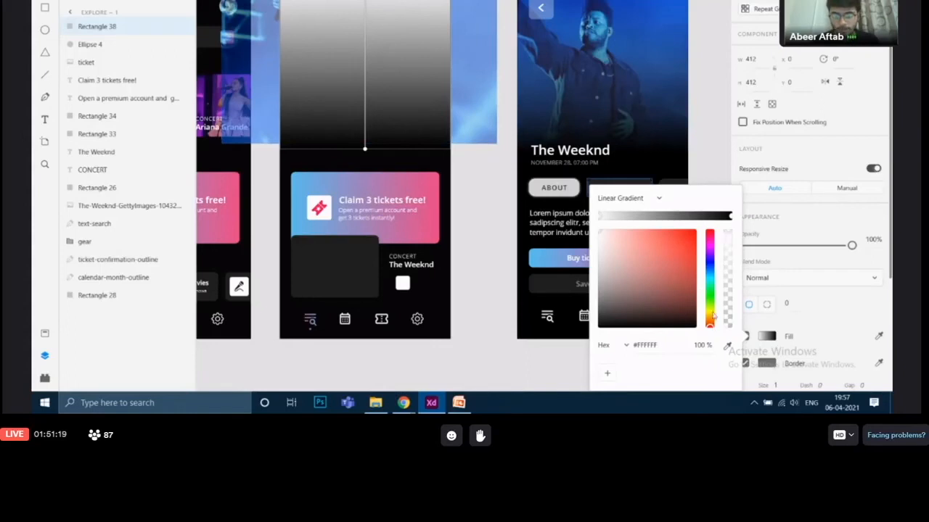
mouse_move(711, 328)
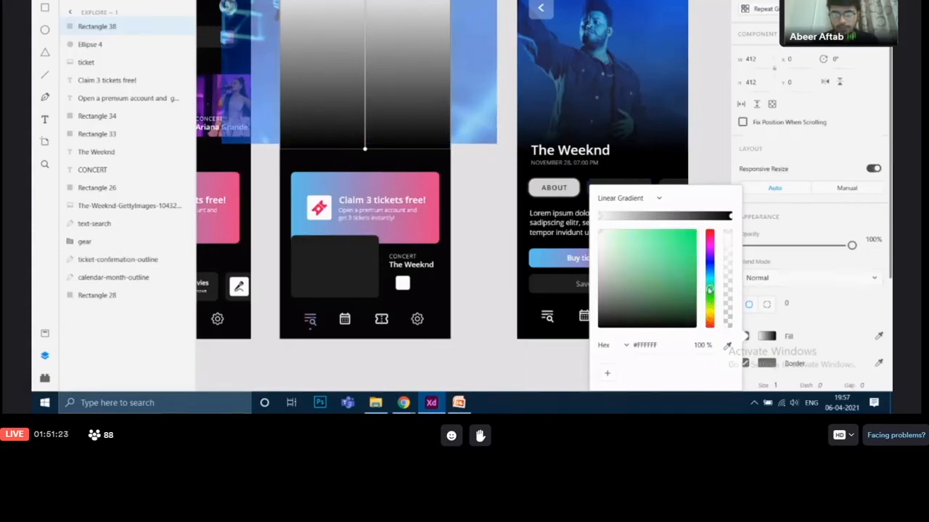
Step: Set the gradient's top colour stop opacity to 0% so the photo fades into black
left_click(710, 239)
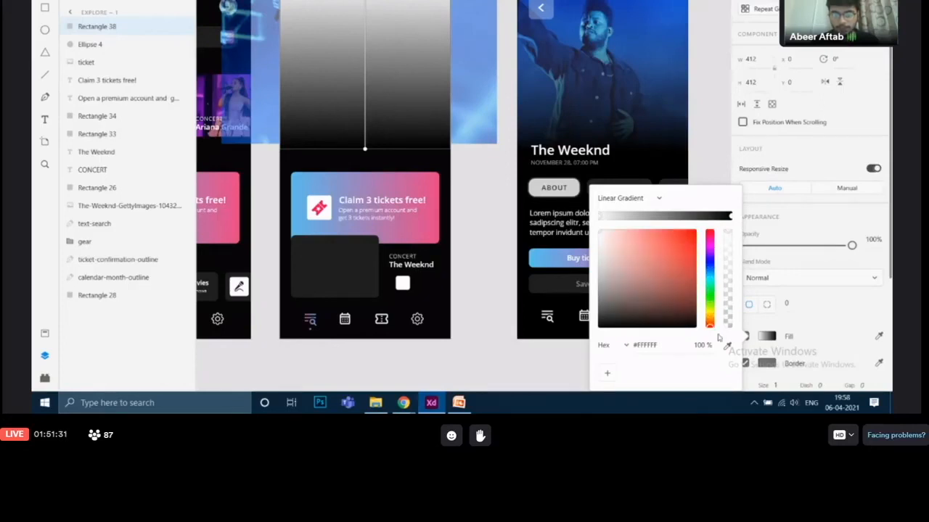
mouse_move(732, 234)
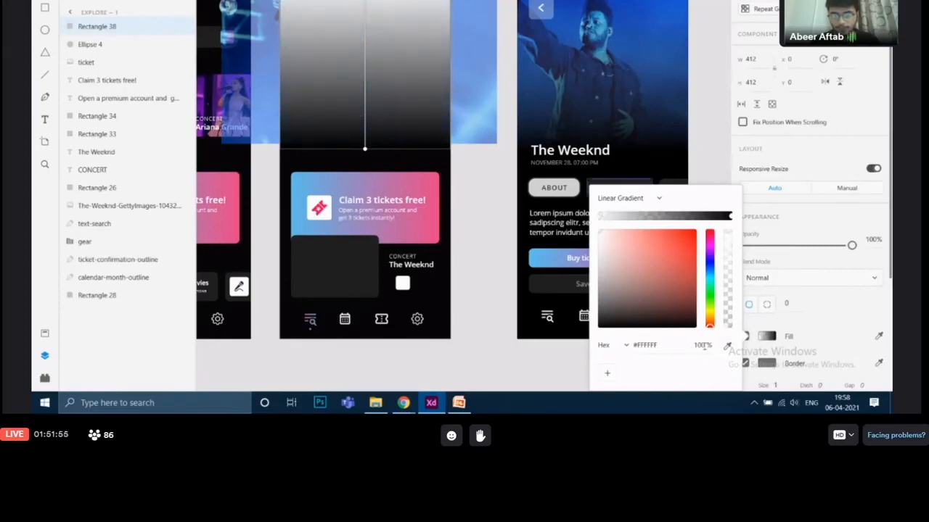
triple_click(699, 346)
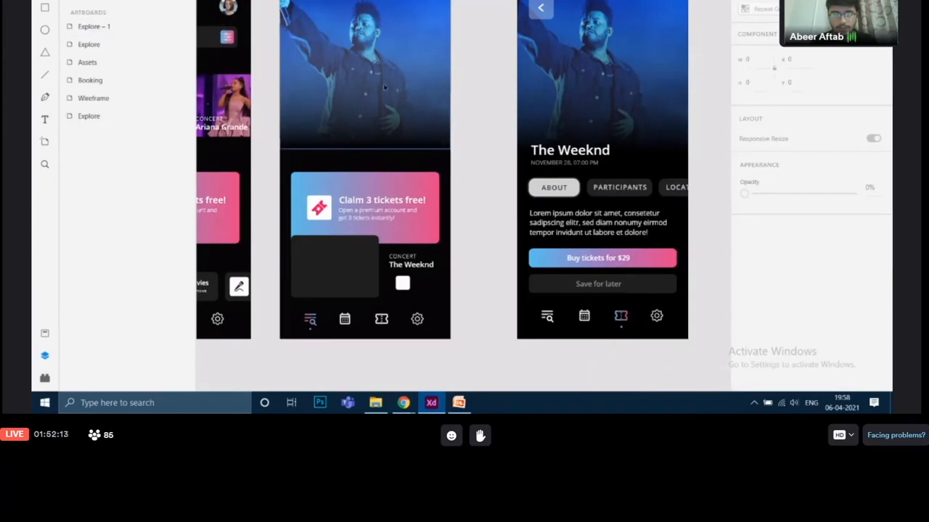
mouse_move(423, 58)
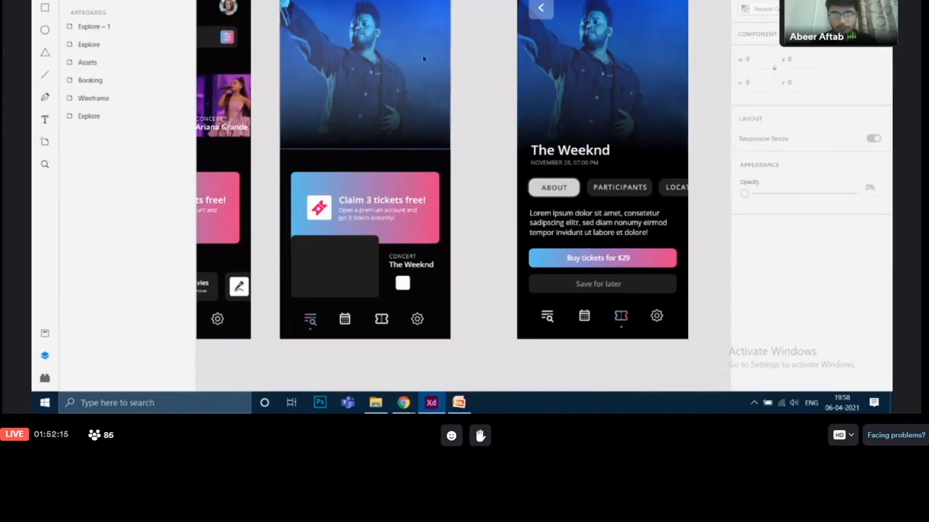
mouse_move(540, 368)
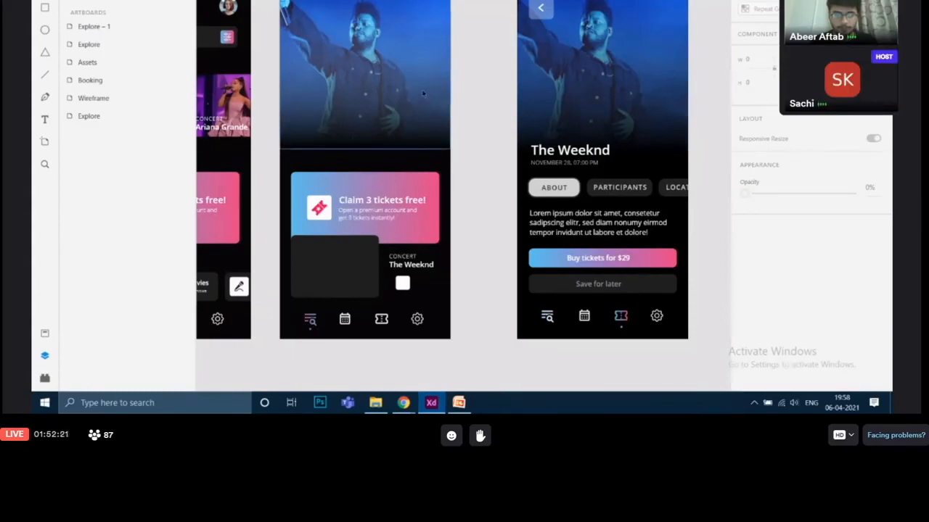
Step: Uncheck Border on Rectangle 38 so no edge line shows across the photo
left_click(365, 73)
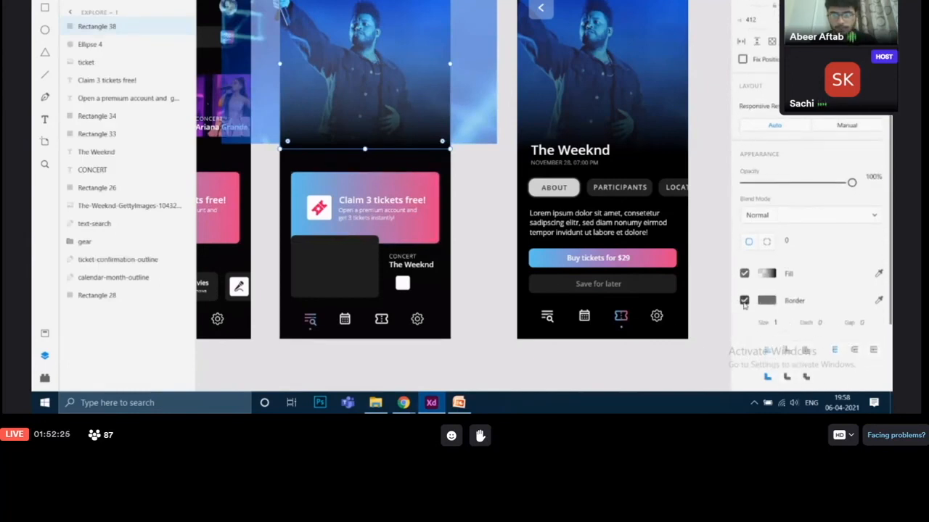
left_click(743, 301)
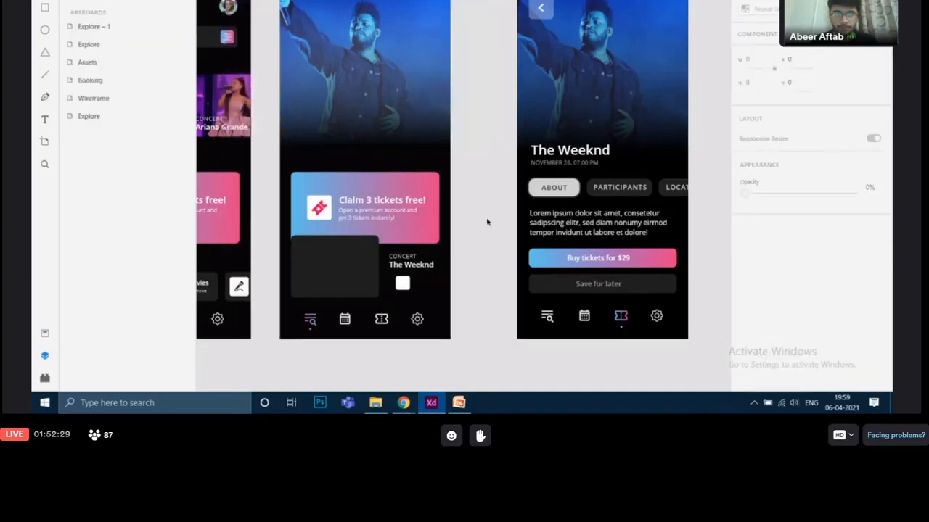
mouse_move(415, 163)
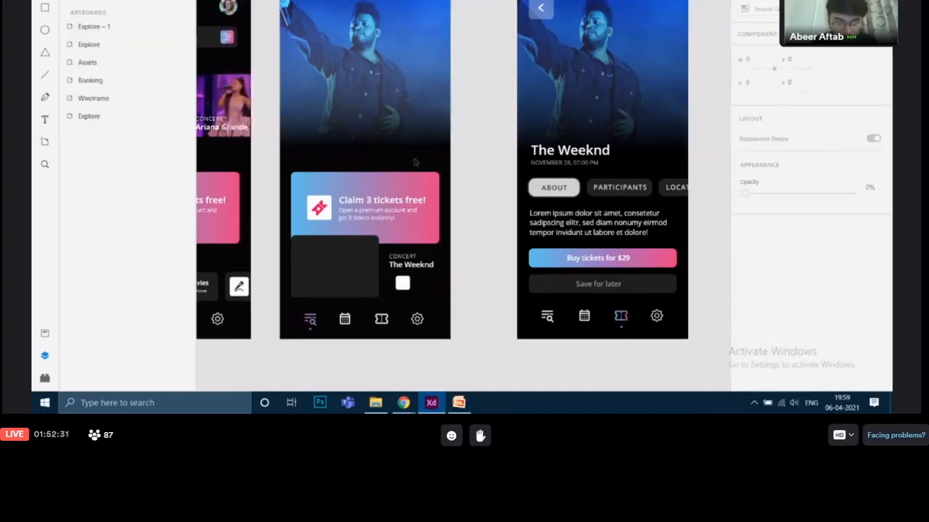